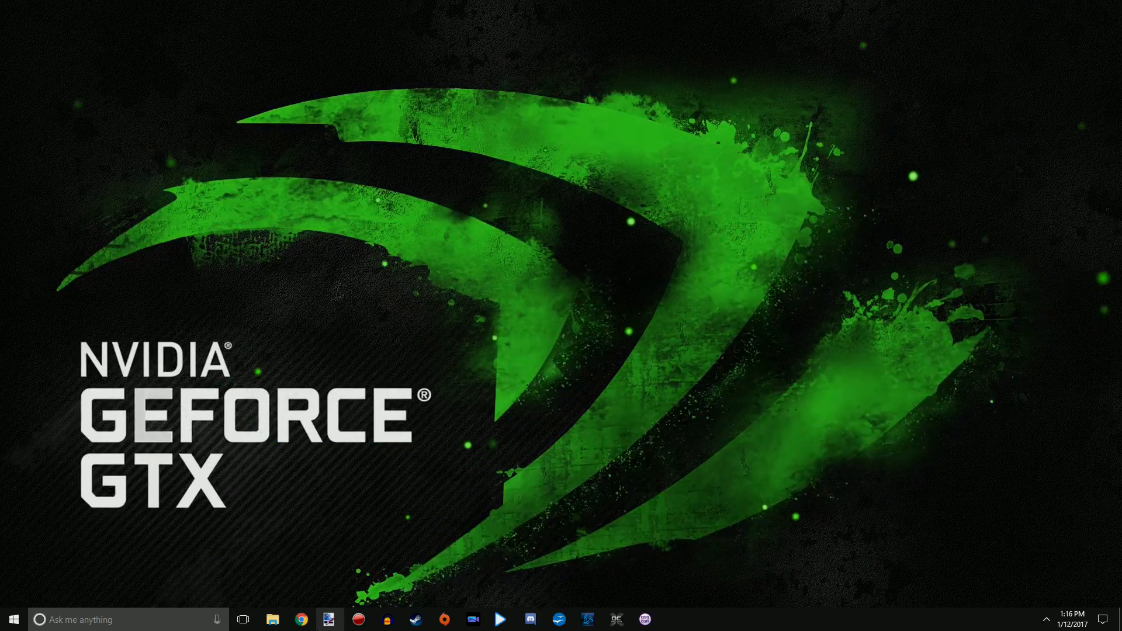
# - From the tray icon's Change Wallpaper menu, select the Fluids wallpaper in Browse Wallpapers
pyautogui.click(273, 619)
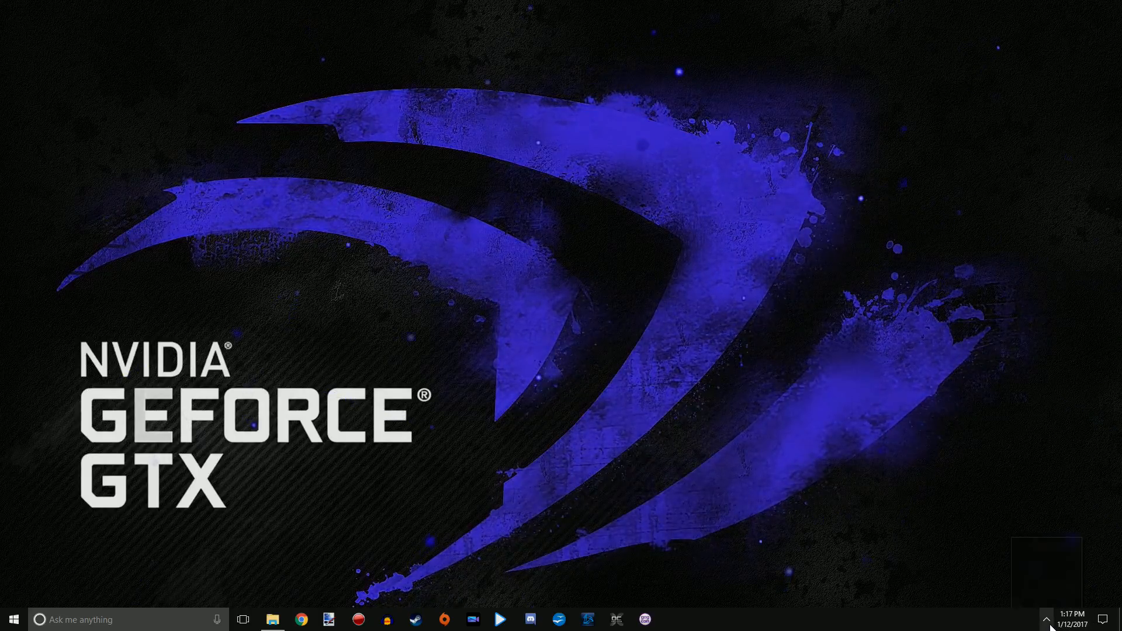
pyautogui.rightClick(1067, 620)
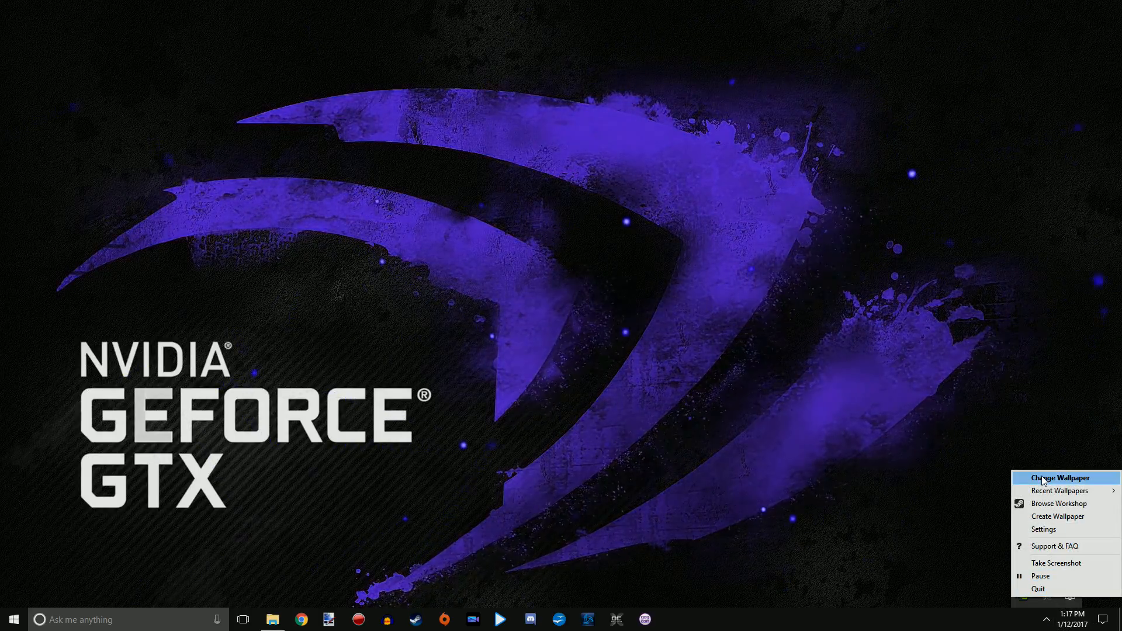
pyautogui.click(1060, 477)
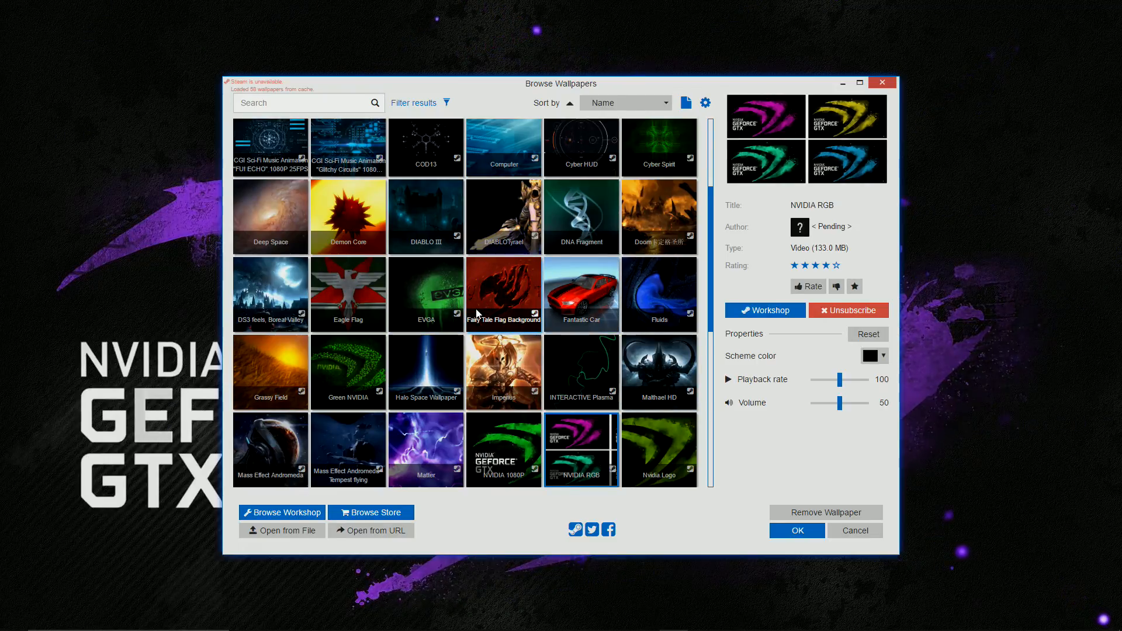
pyautogui.click(658, 293)
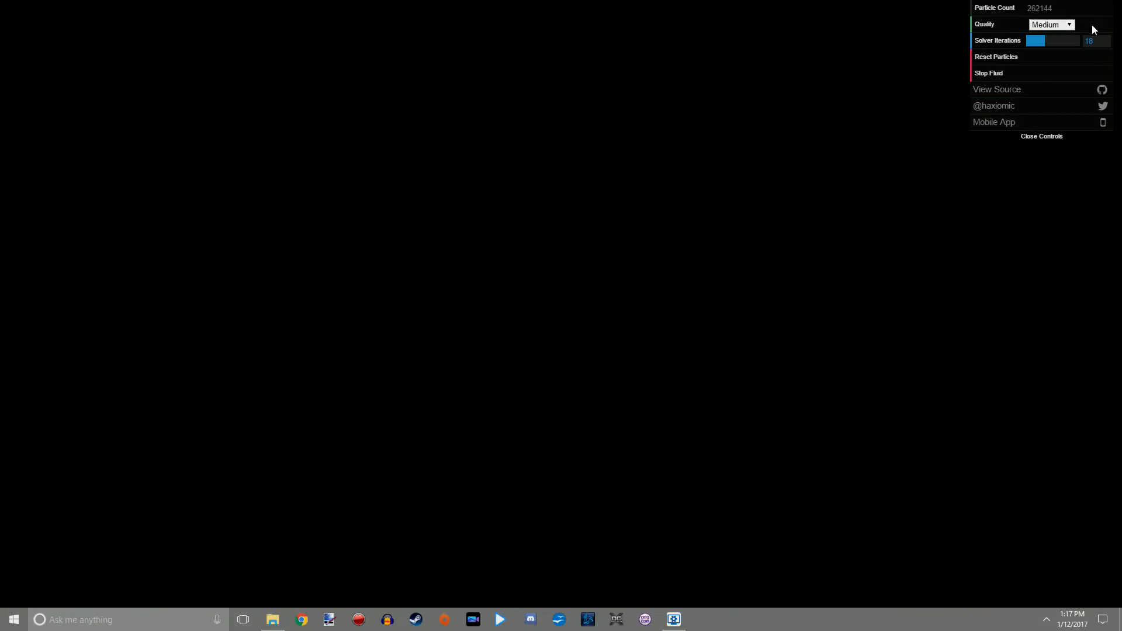
# - Close the Fluids controls overlay and launch File Explorer from the taskbar
pyautogui.click(1041, 136)
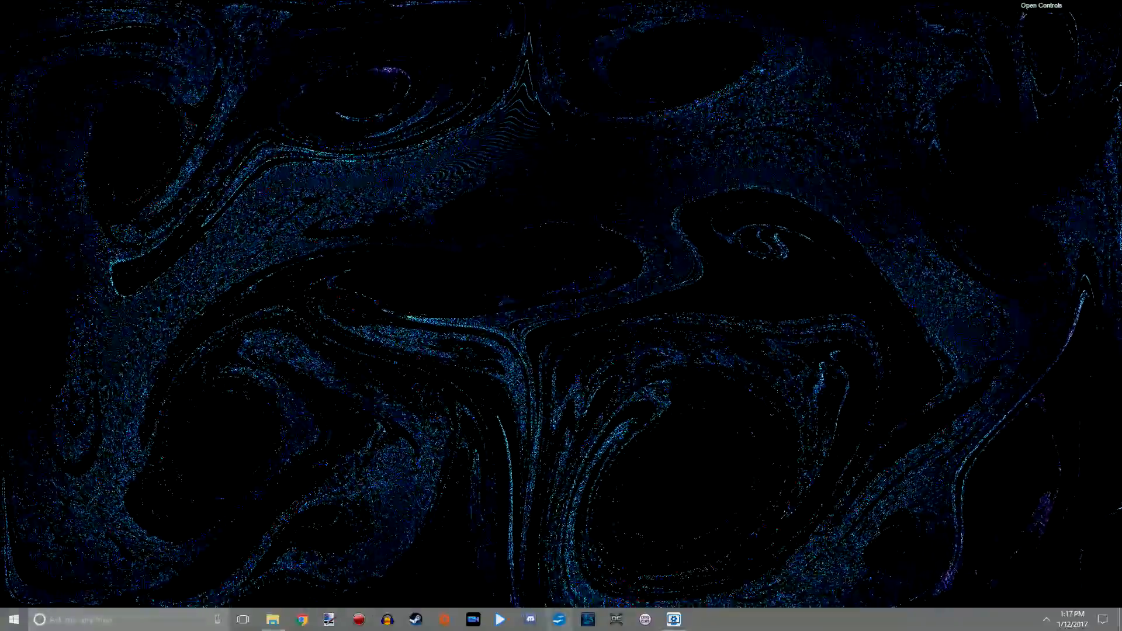
pyautogui.click(271, 619)
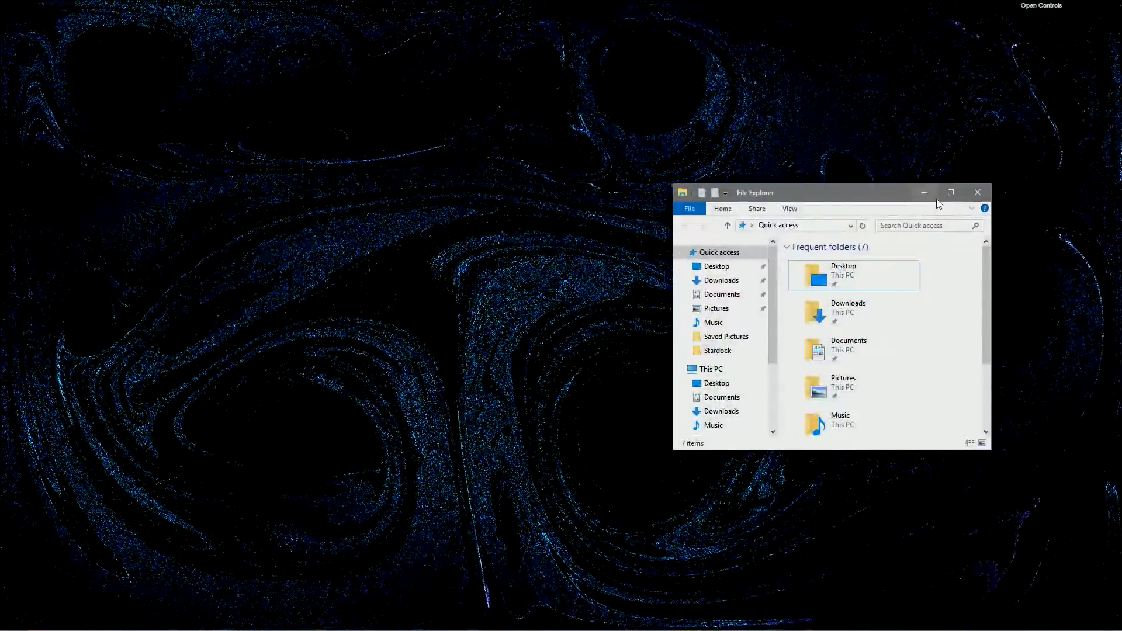
# - Maximize, restore and then dismiss the File Explorer window, leaving the Fluids wallpaper visible
pyautogui.click(951, 193)
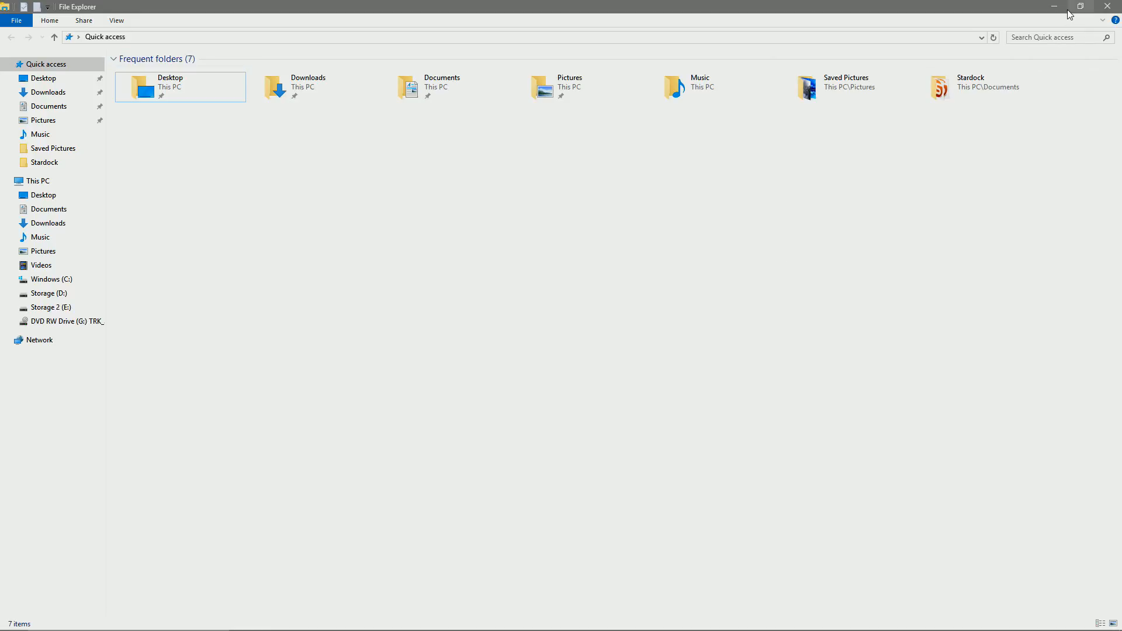
pyautogui.moveTo(1082, 7)
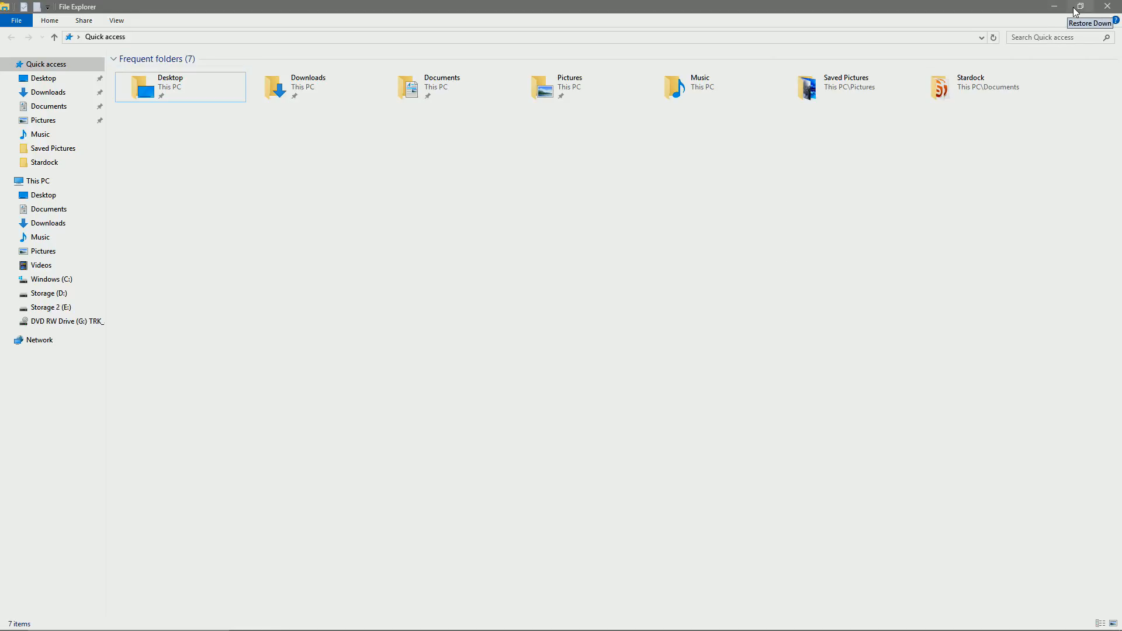
pyautogui.click(1082, 7)
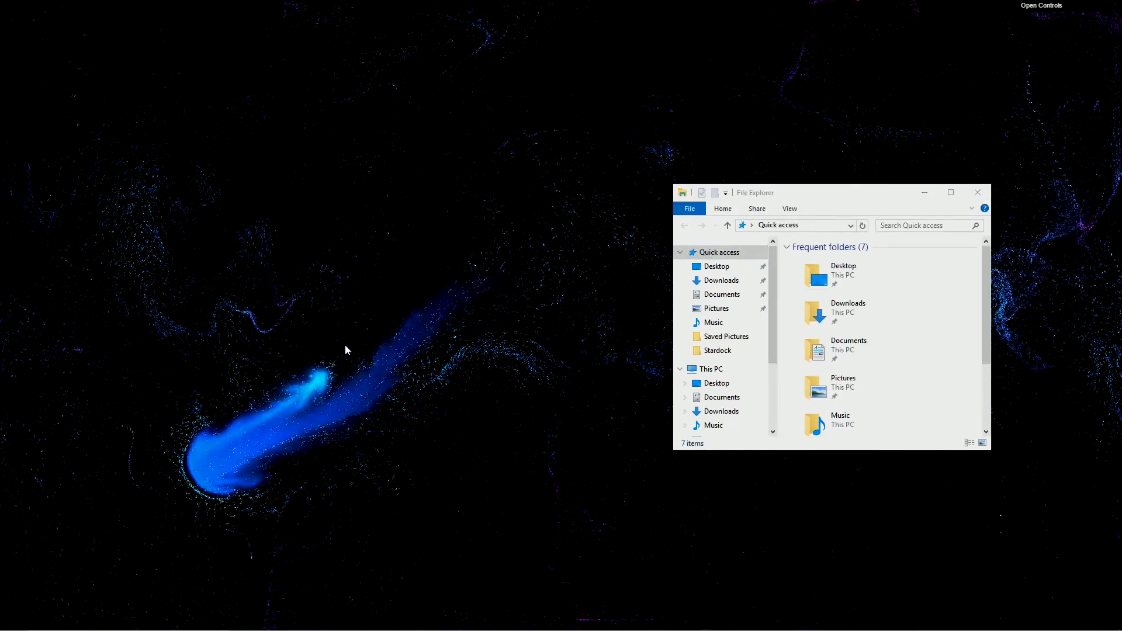
pyautogui.click(975, 192)
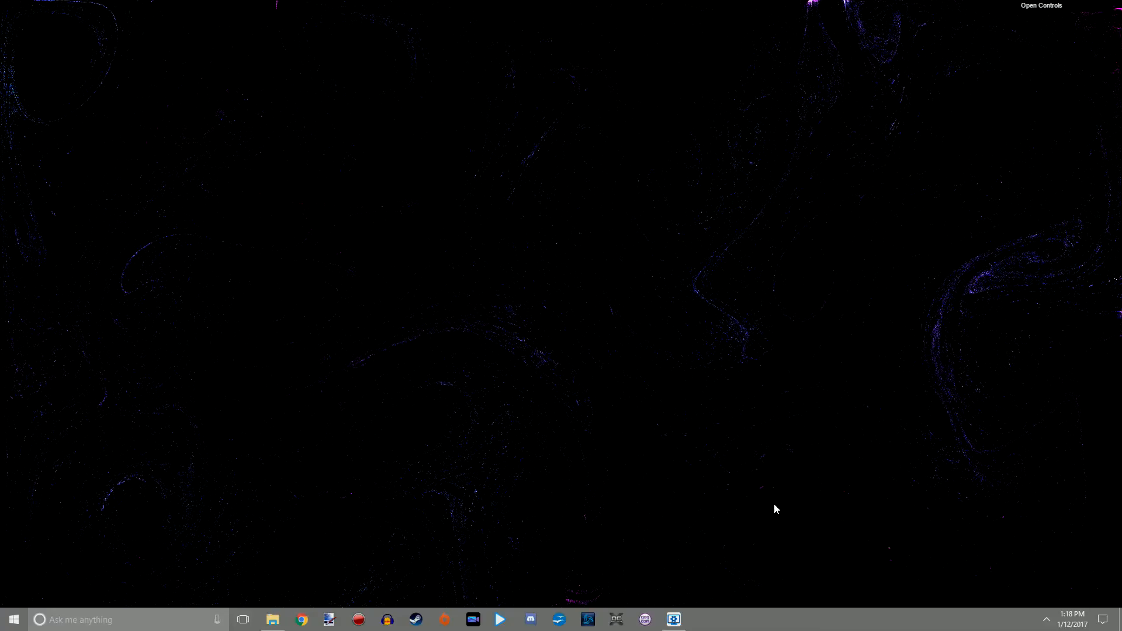
pyautogui.moveTo(866, 538)
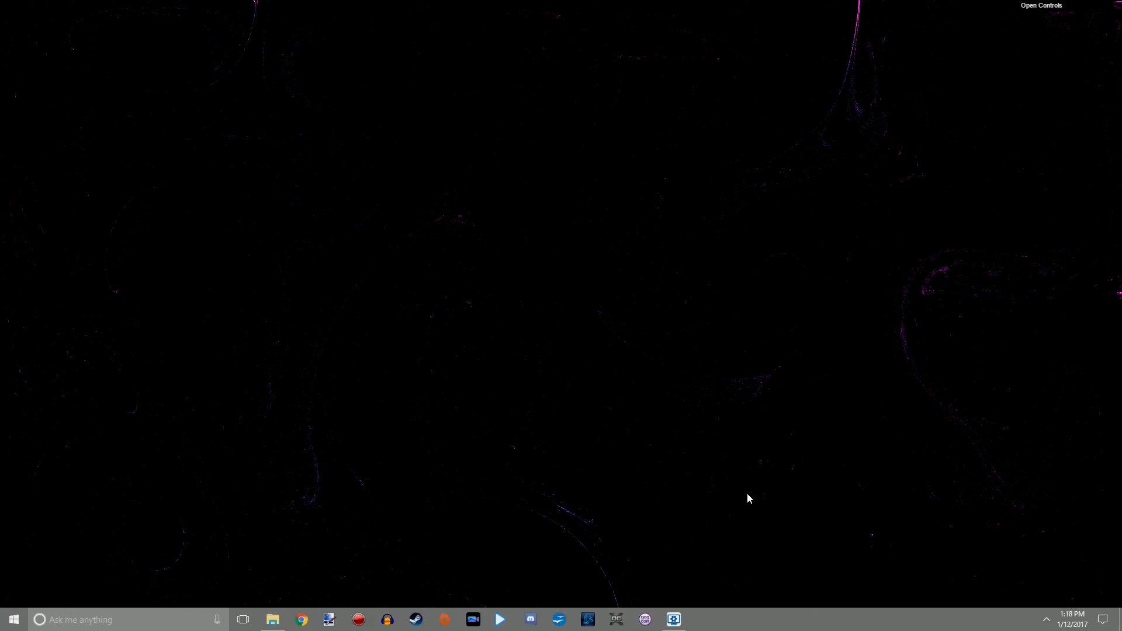
pyautogui.moveTo(756, 490)
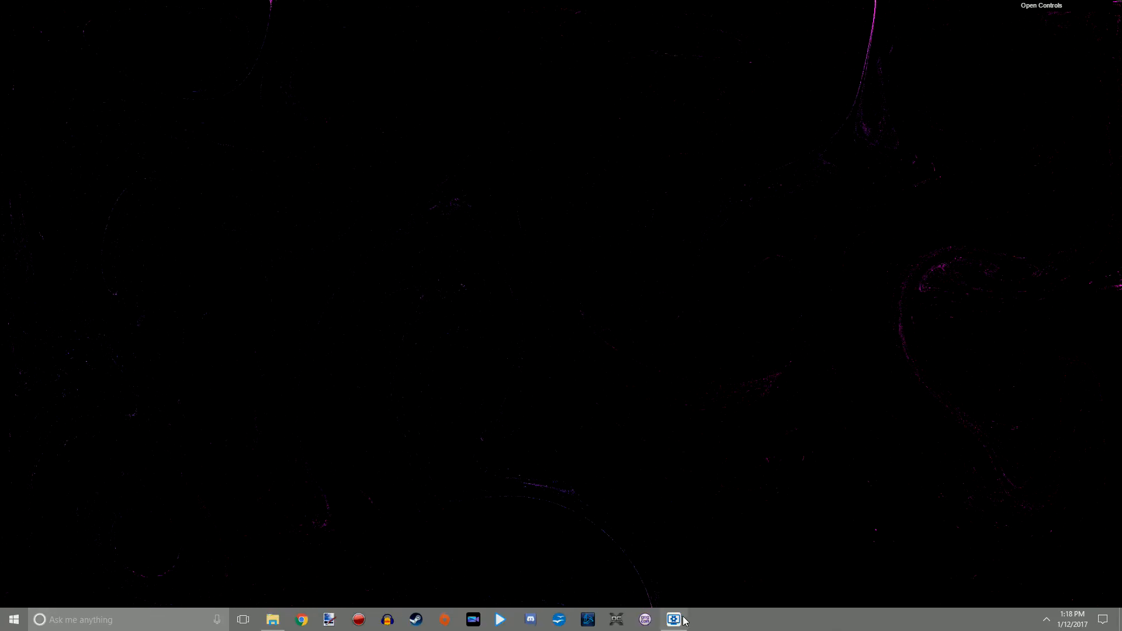
pyautogui.click(671, 619)
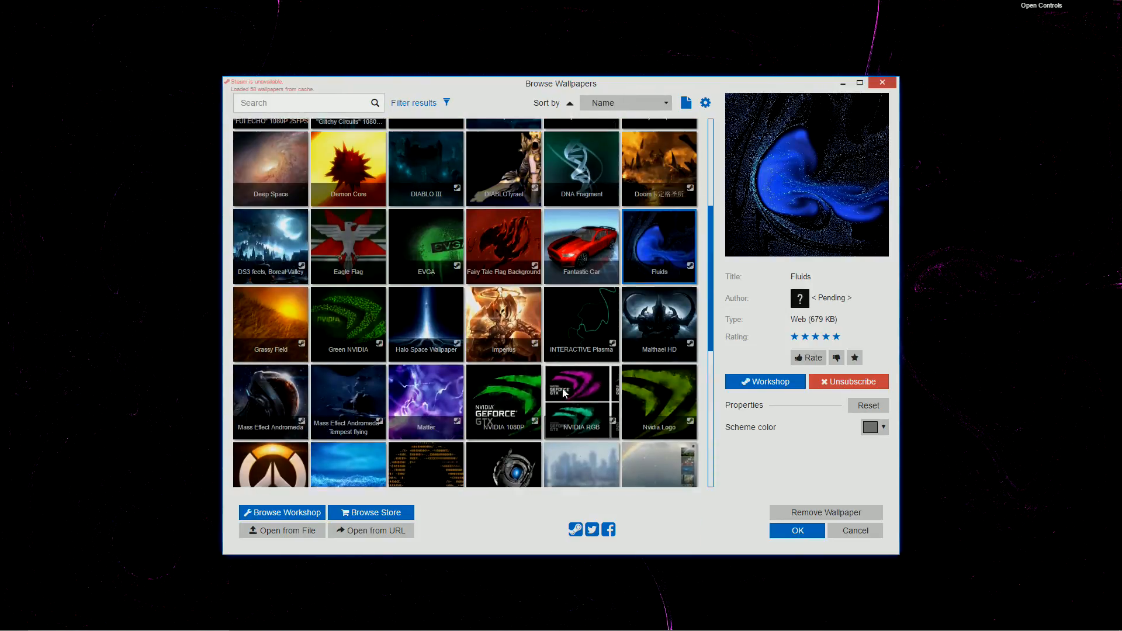
# - Browse the wallpaper grid and apply the Audioscape line-style audio visualizer wallpaper
pyautogui.scroll(3)
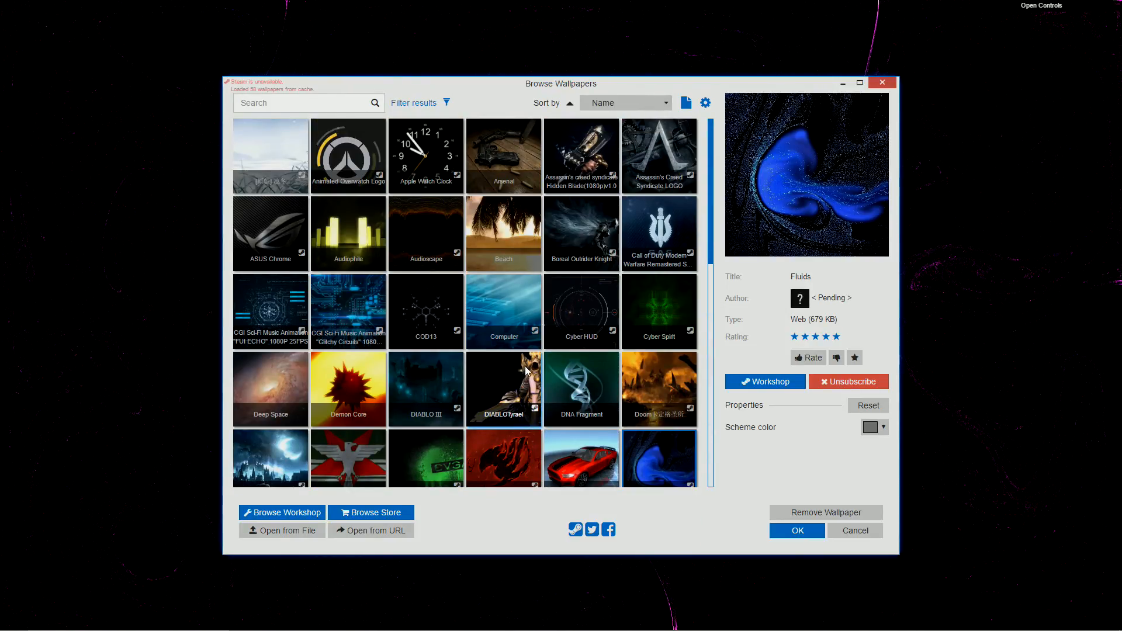
pyautogui.scroll(-3)
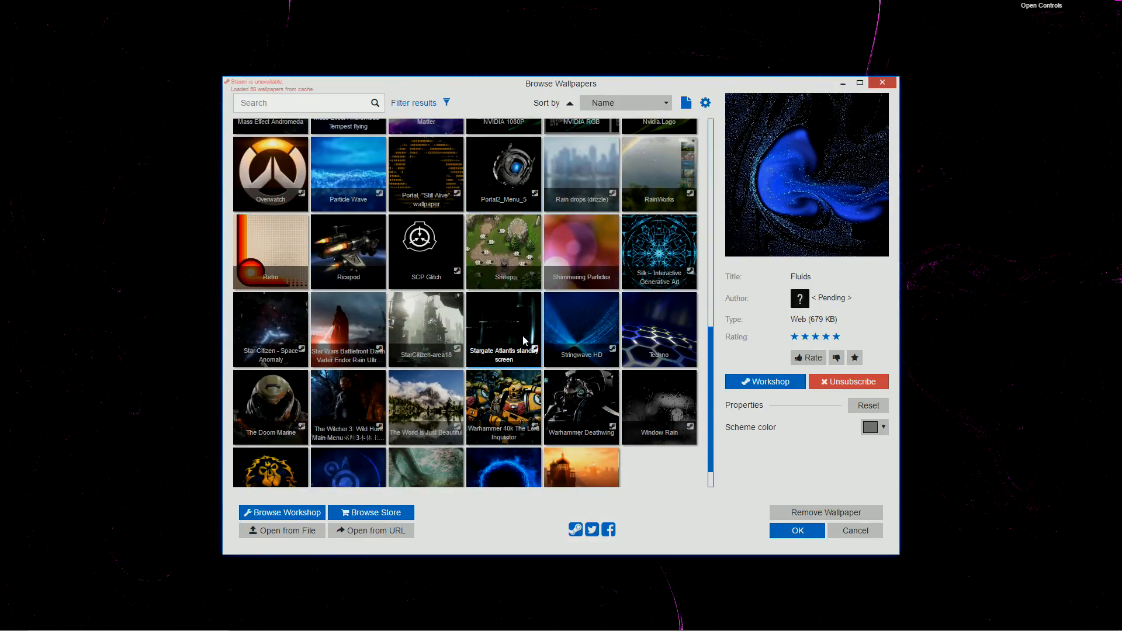
pyautogui.scroll(-3)
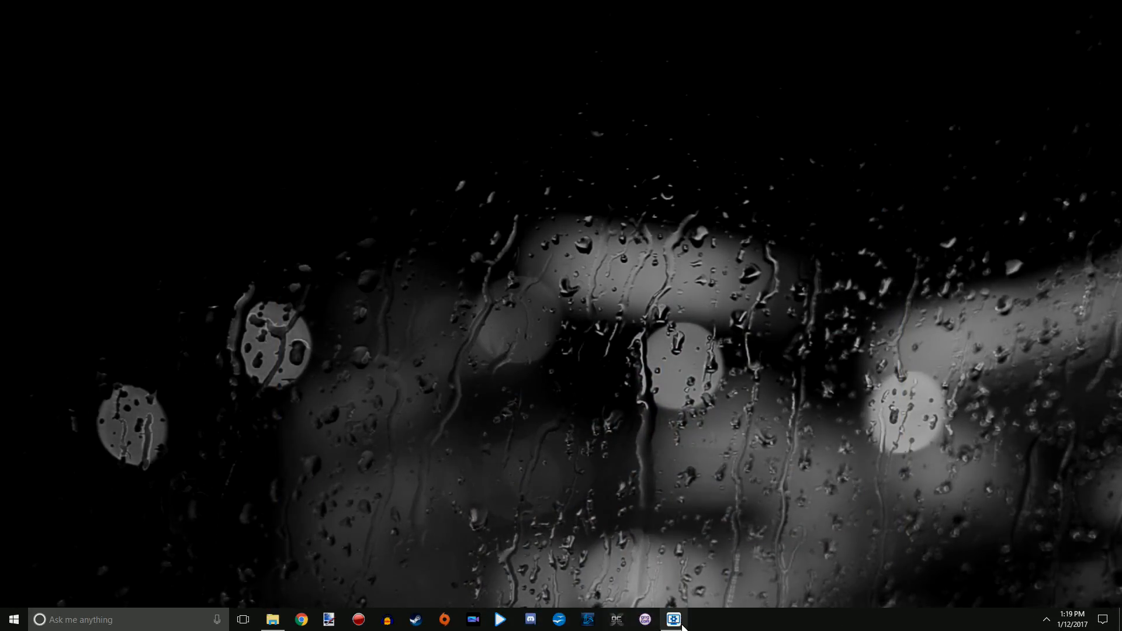
pyautogui.click(672, 620)
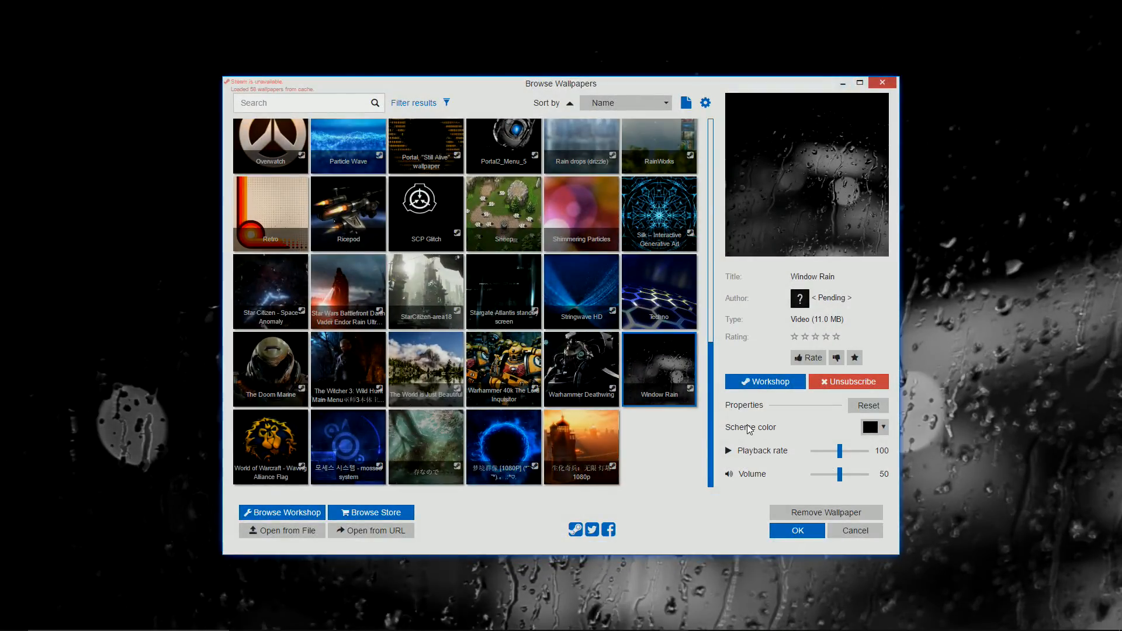
pyautogui.moveTo(290, 449)
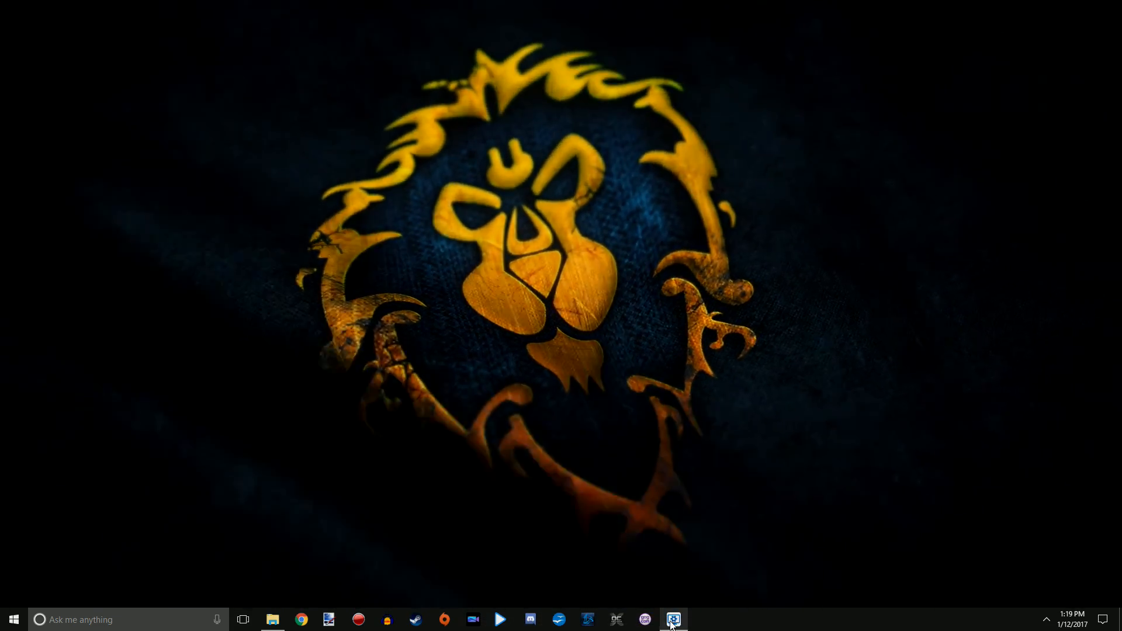
pyautogui.click(672, 619)
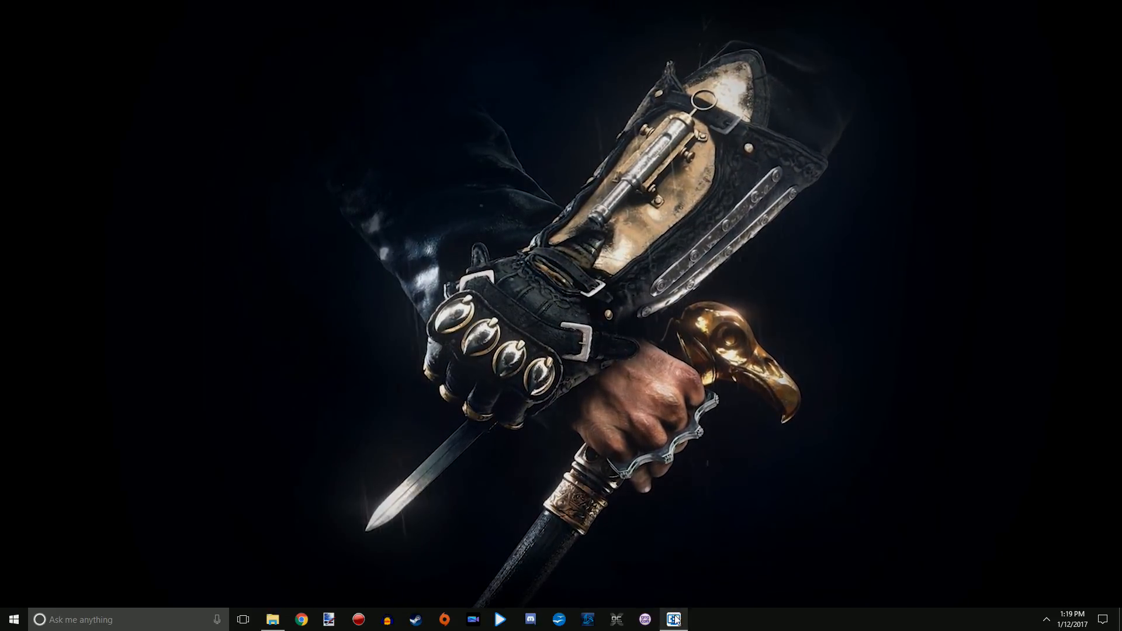
pyautogui.click(673, 620)
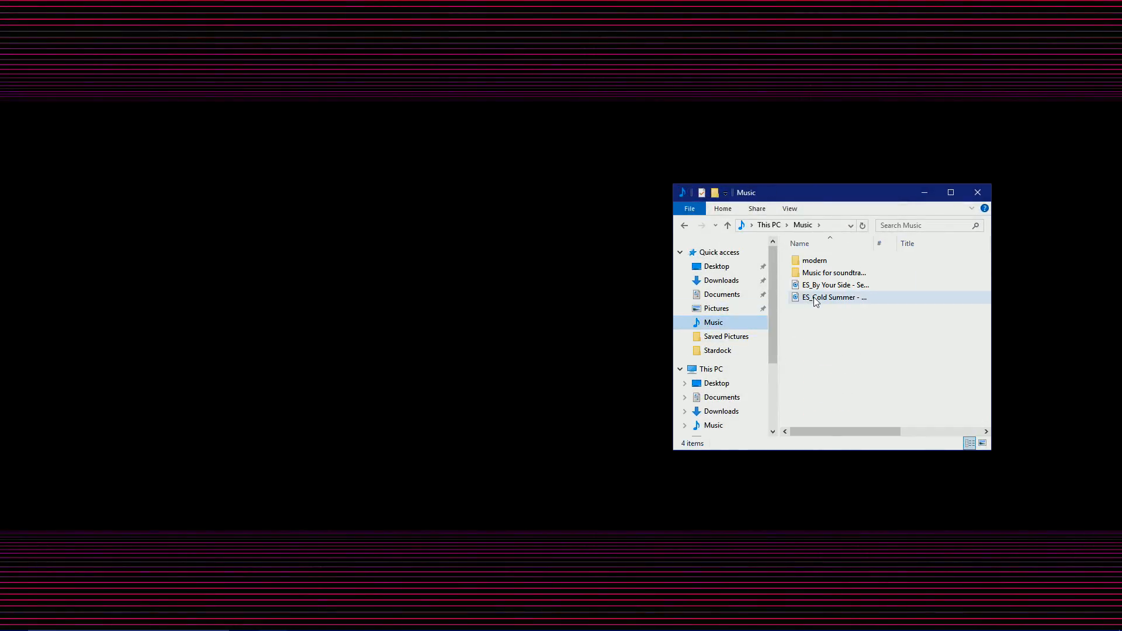
# - Play the ES_Cold Summer track from the Music folder so the visualizer reacts
pyautogui.doubleClick(833, 297)
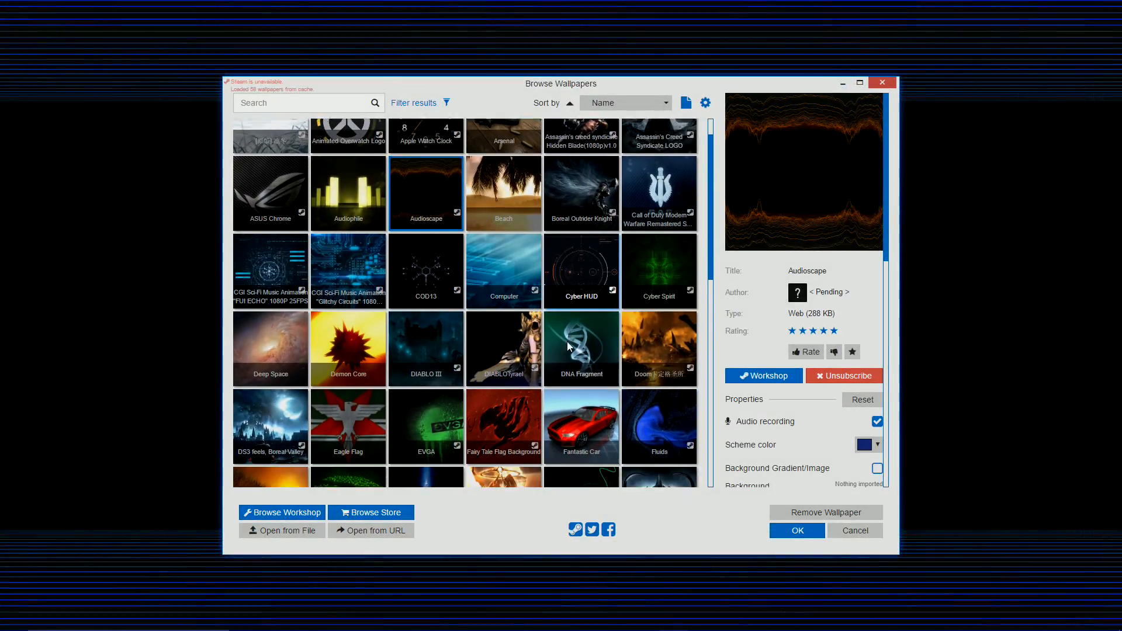
# - Apply the Star Wars Battlefront Darth Vader Endor Rain wallpaper and preview it on the desktop
pyautogui.scroll(-3)
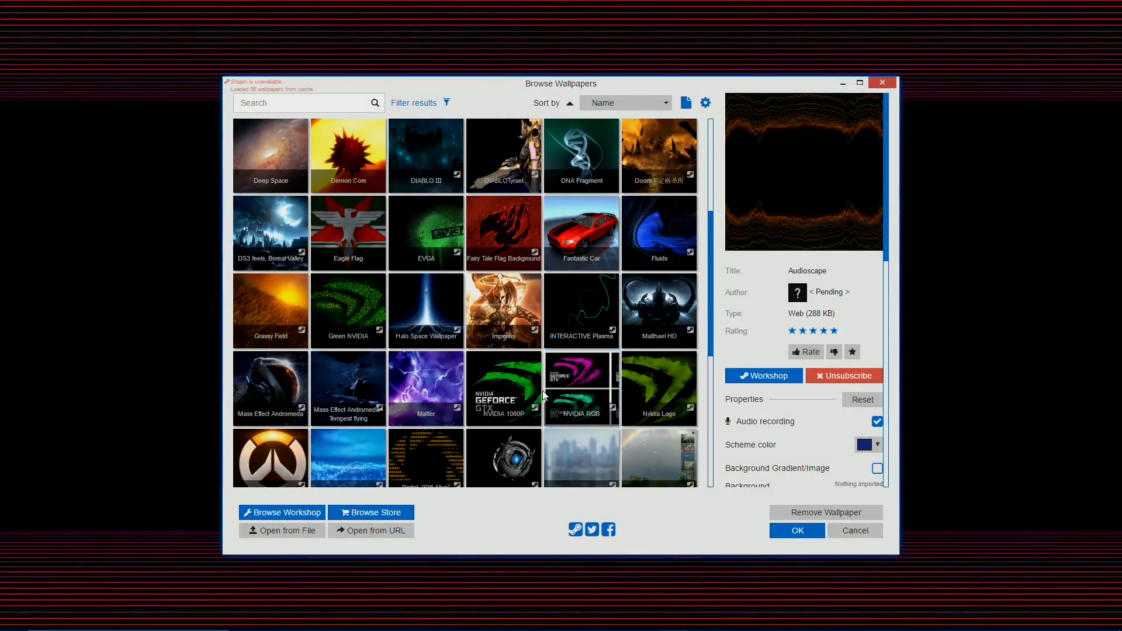
pyautogui.scroll(-3)
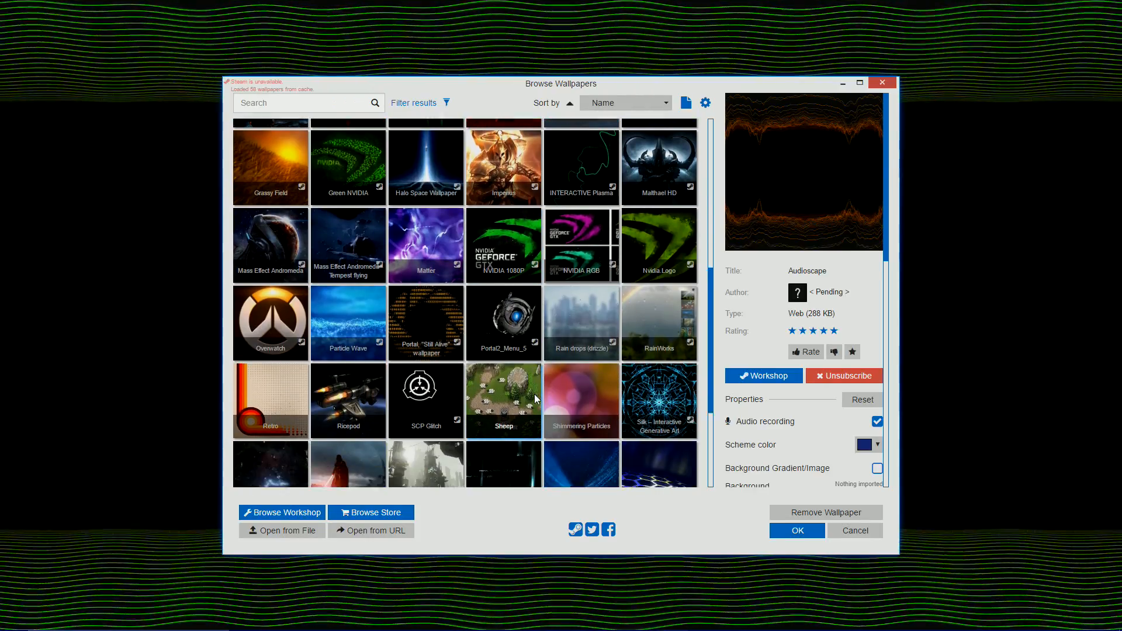
pyautogui.scroll(-3)
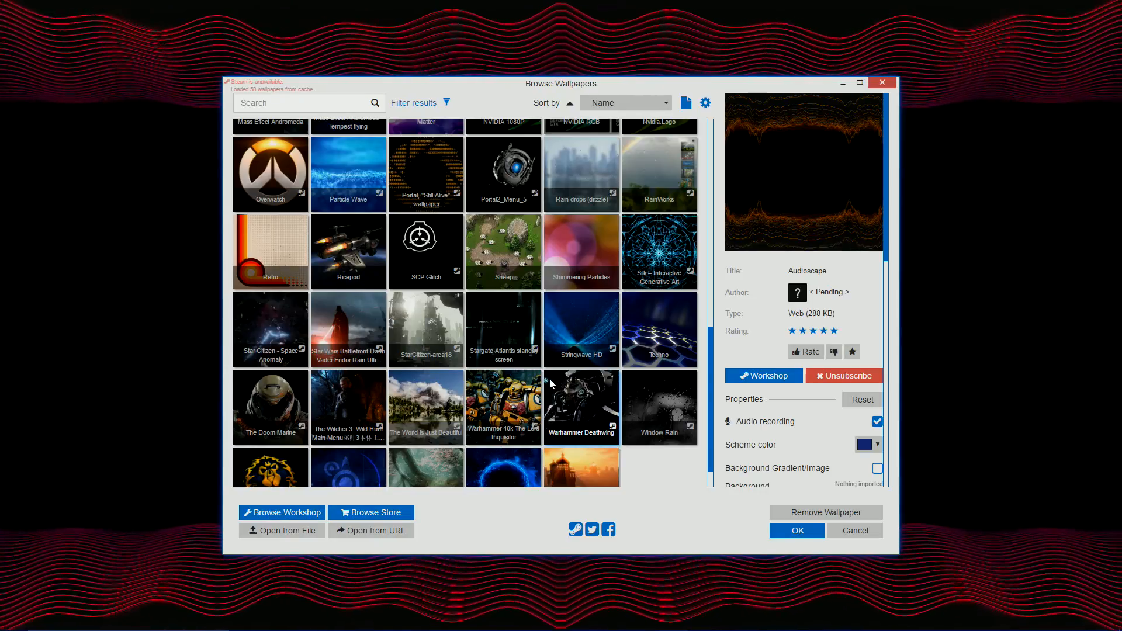
pyautogui.click(348, 329)
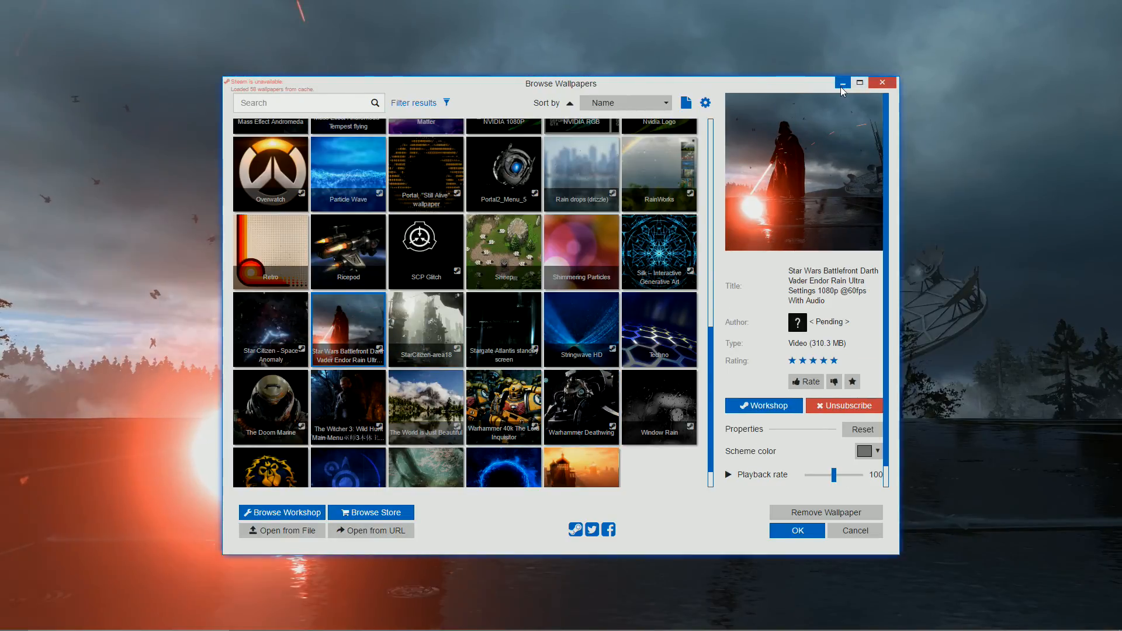
pyautogui.click(842, 81)
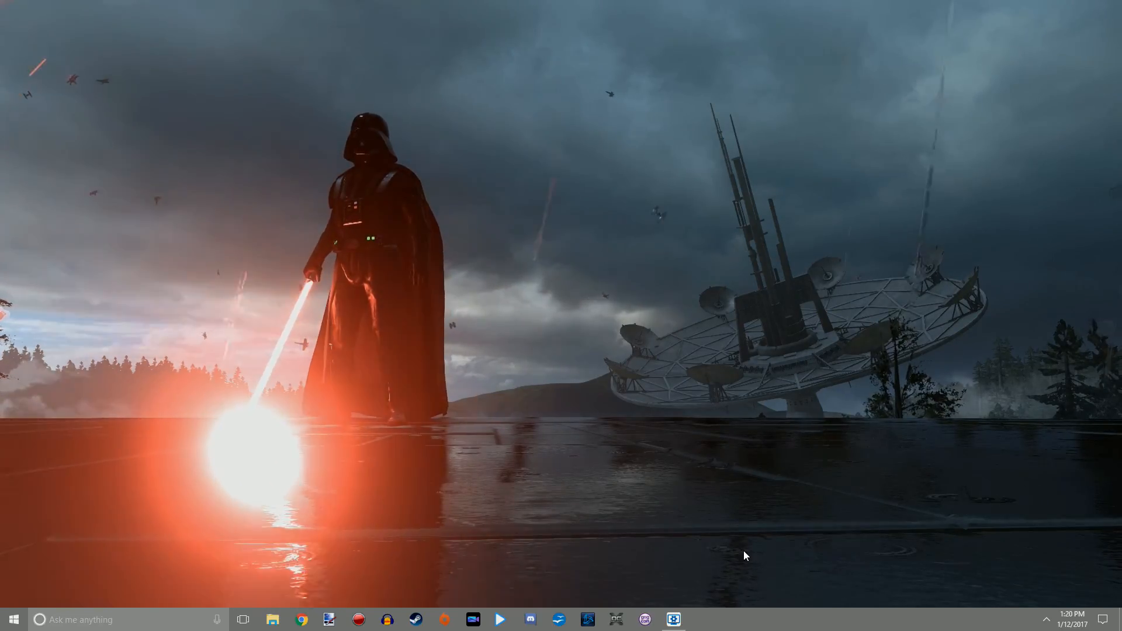
pyautogui.click(673, 619)
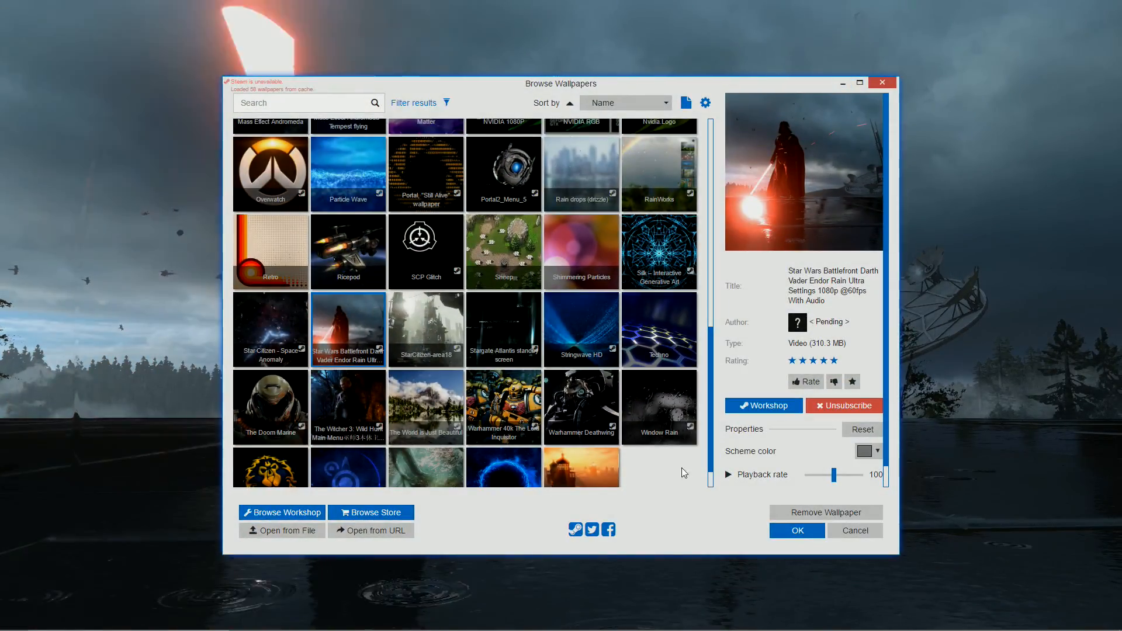
pyautogui.scroll(3)
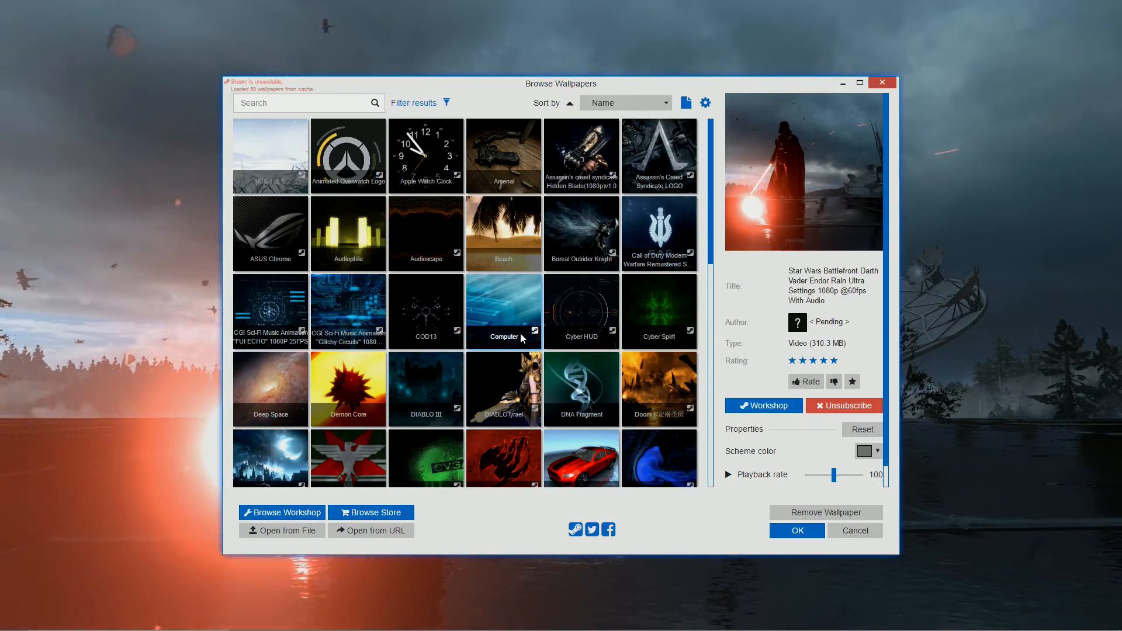
pyautogui.moveTo(581, 336)
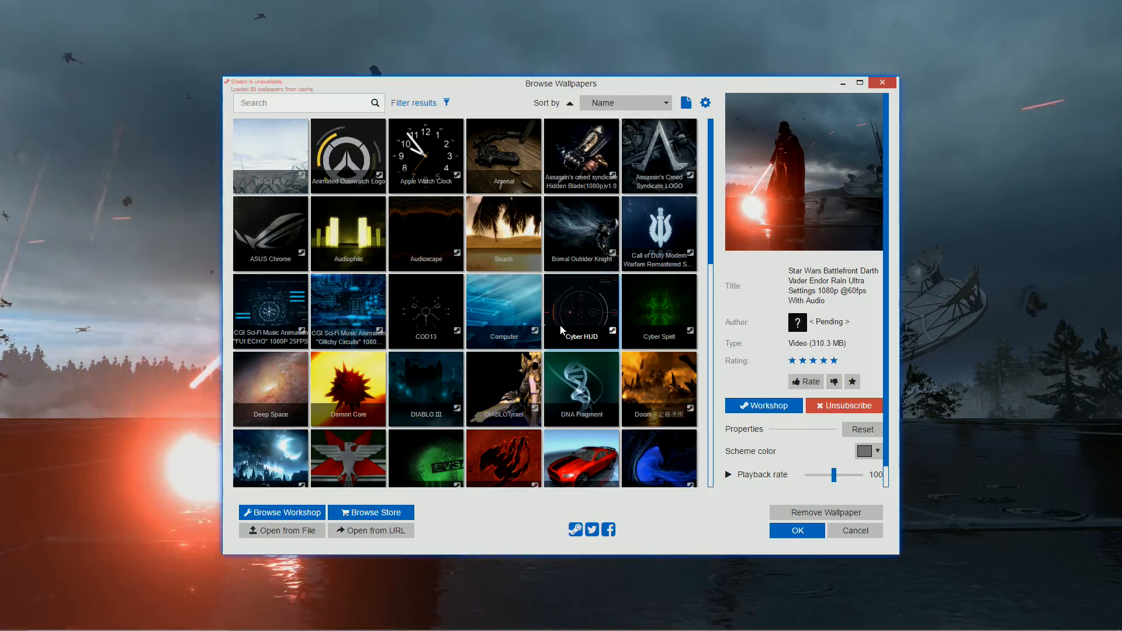
# - Apply the Cyber HUD wallpaper as the desktop background
pyautogui.click(581, 310)
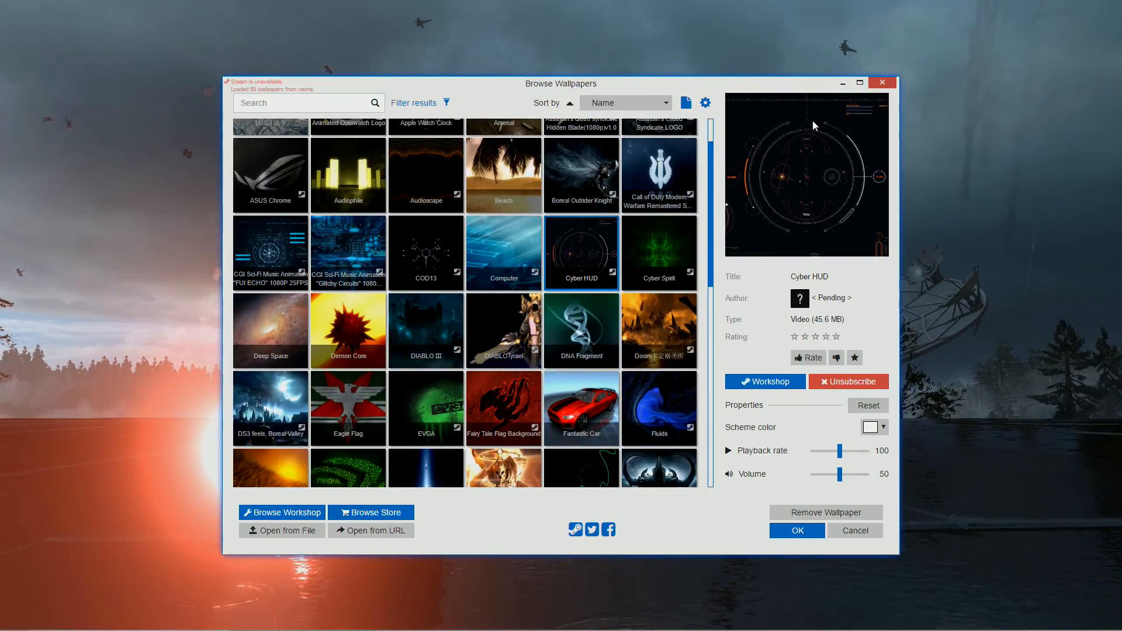
pyautogui.click(796, 530)
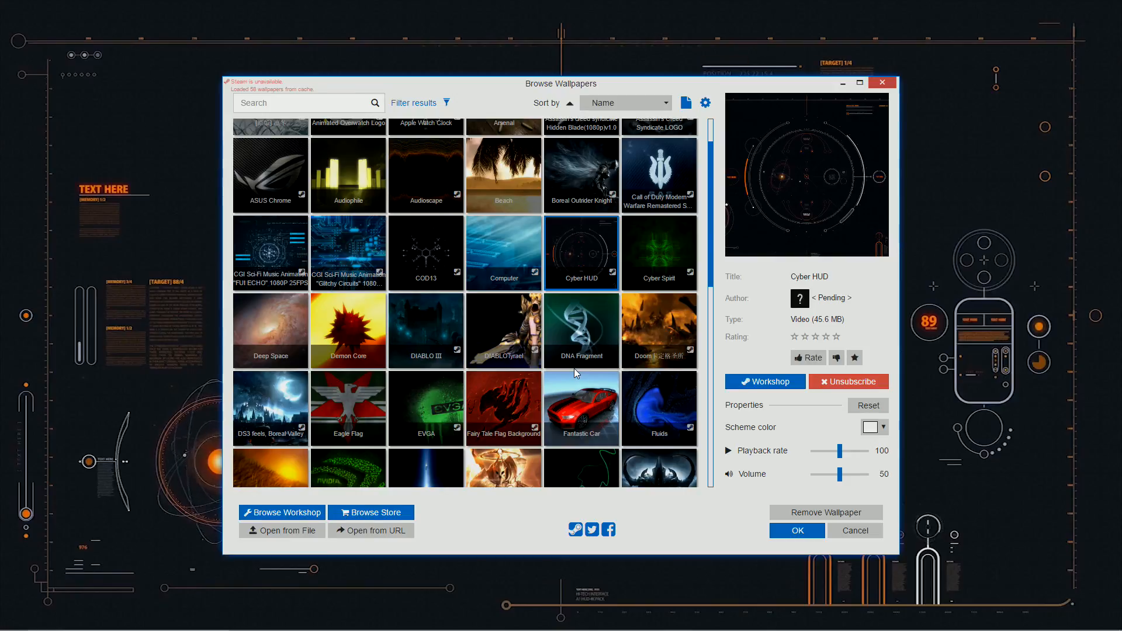
pyautogui.scroll(-3)
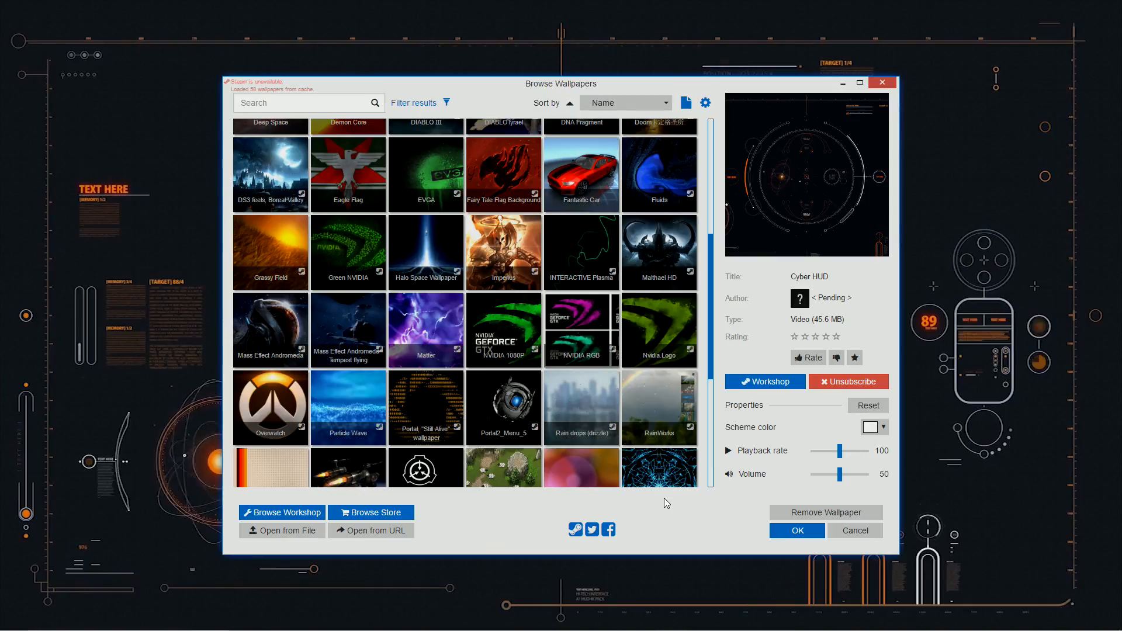
pyautogui.moveTo(708, 445)
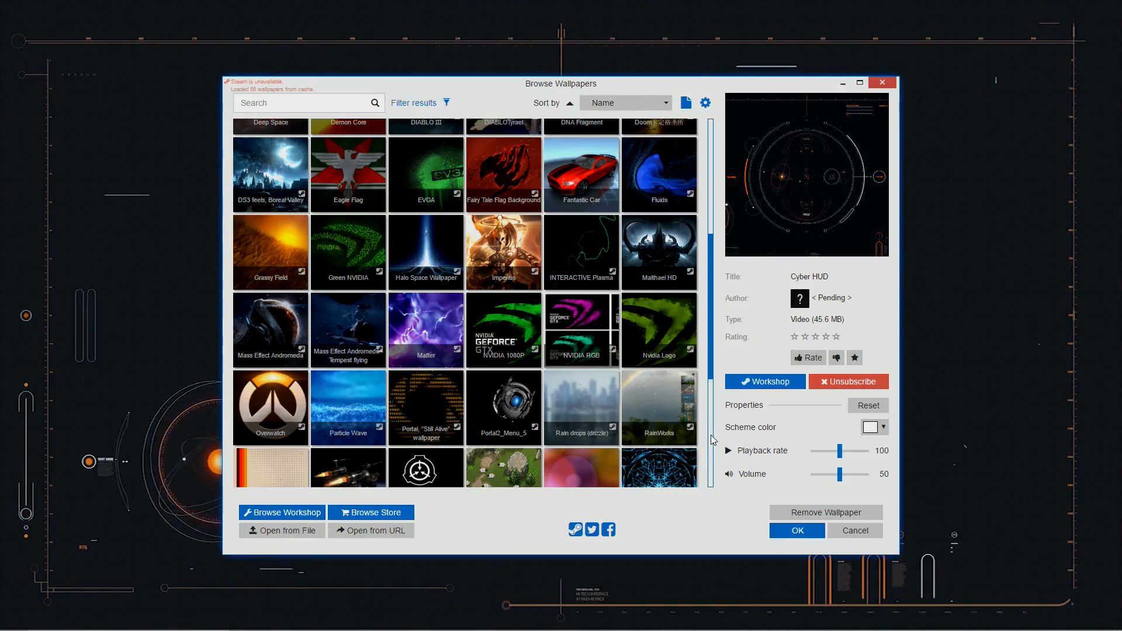
# - Switch to The Doom Marine wallpaper and confirm with OK, closing the browser
pyautogui.scroll(-3)
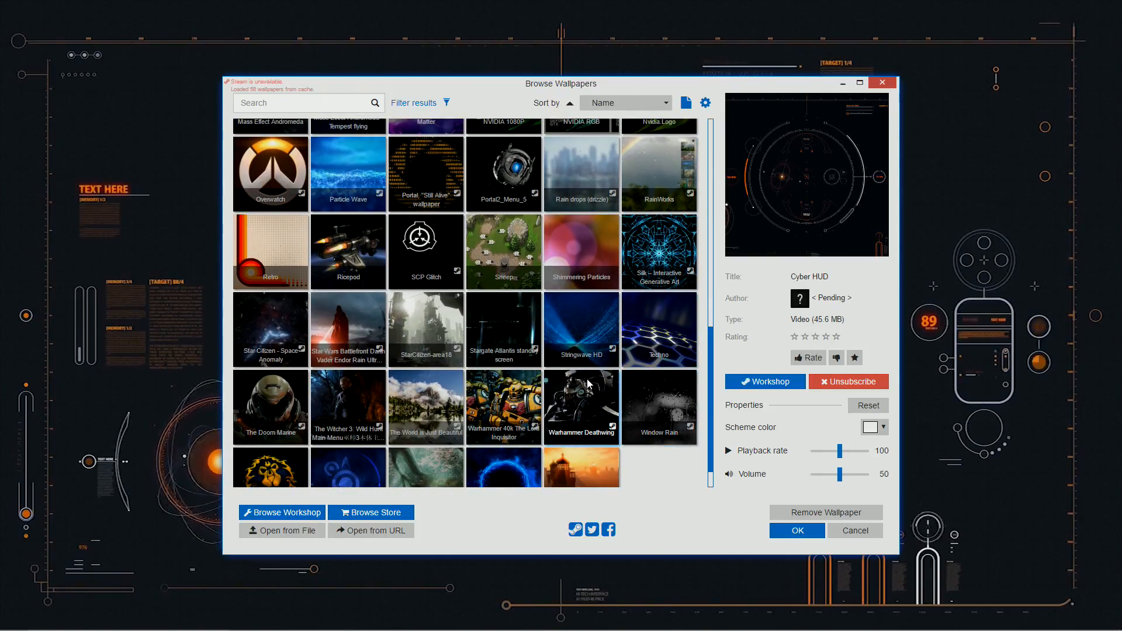
pyautogui.click(270, 369)
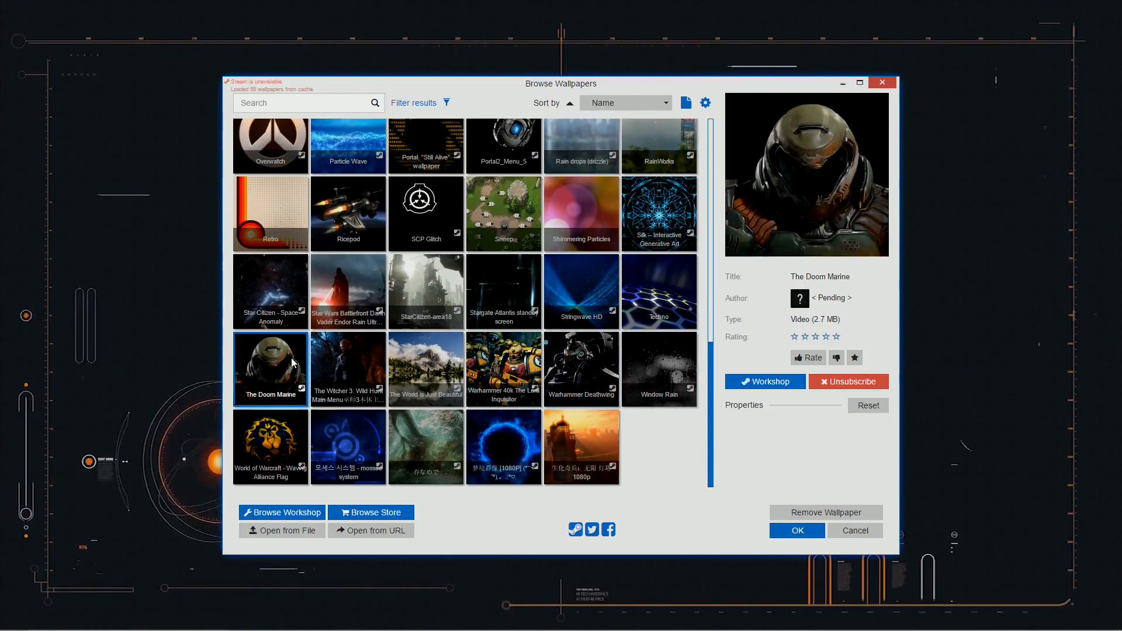
pyautogui.click(796, 530)
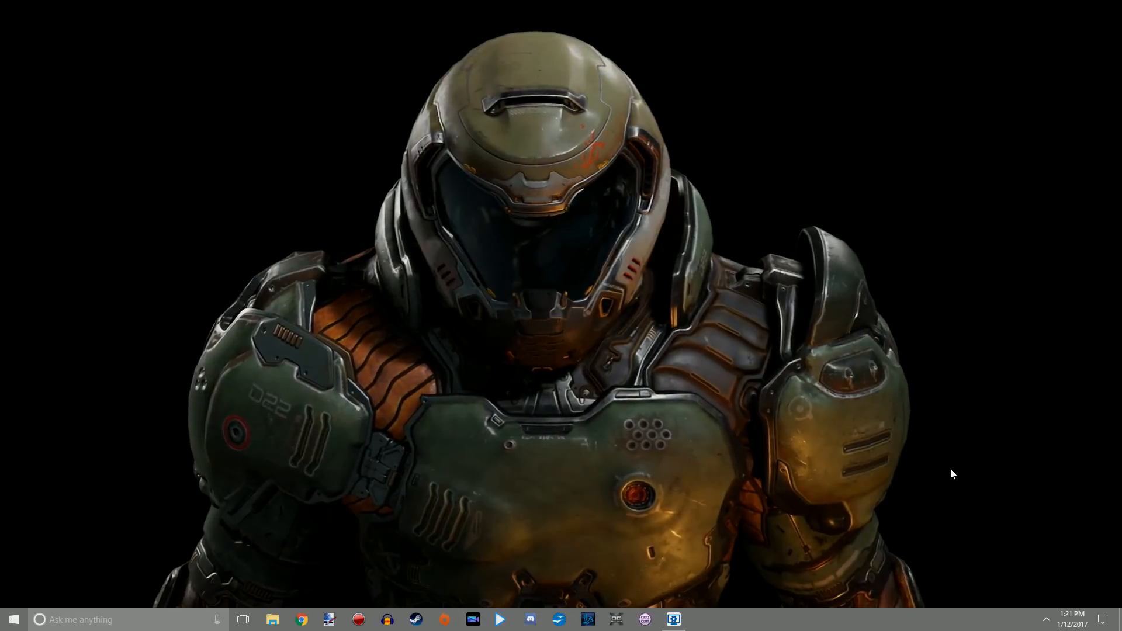